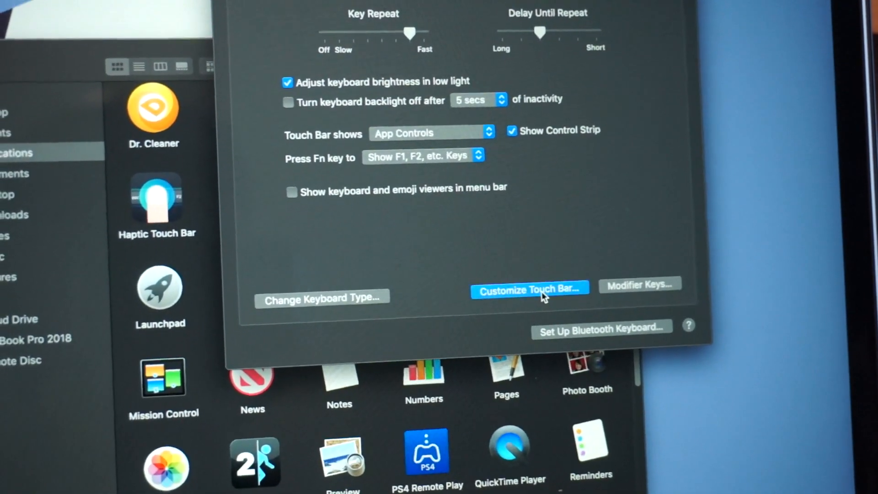
Open Customize Touch Bar in Keyboard preferences to arrange the Control Strip items
{"action": "left_click", "coordinate": [528, 290]}
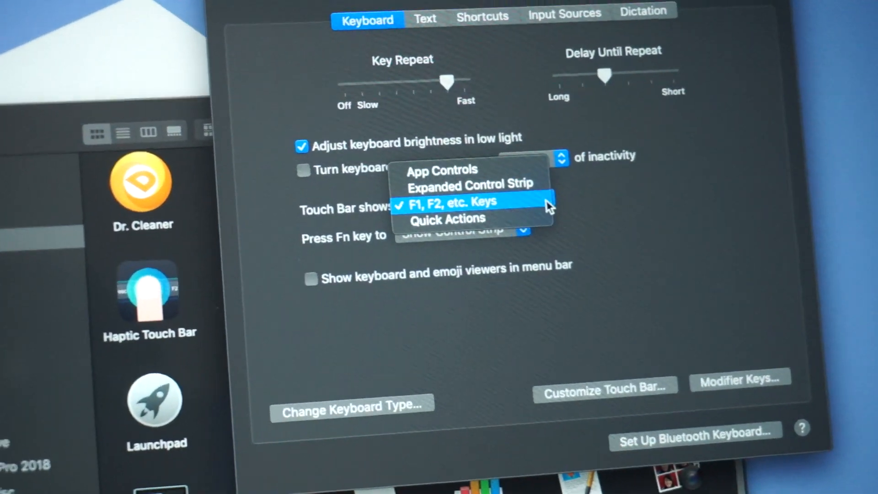
Set 'Touch Bar shows' to App Controls with Show Control Strip kept checked
{"action": "left_click", "coordinate": [441, 169]}
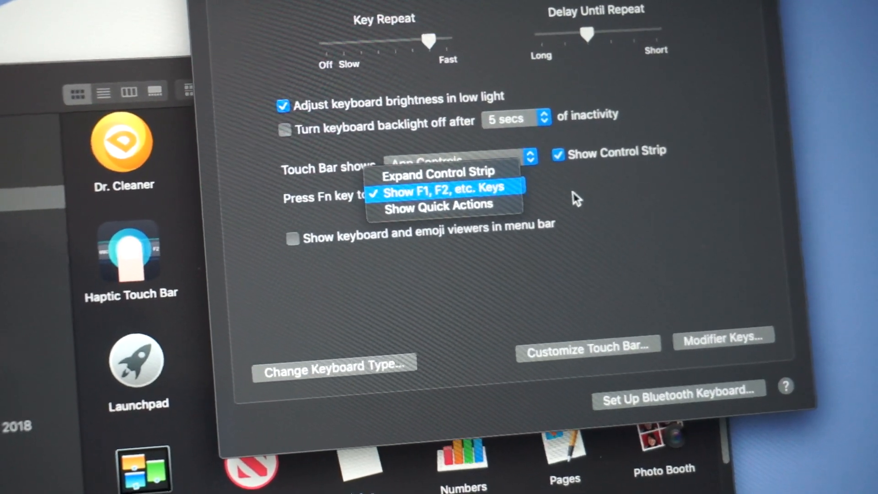
{"action": "left_click", "coordinate": [444, 192]}
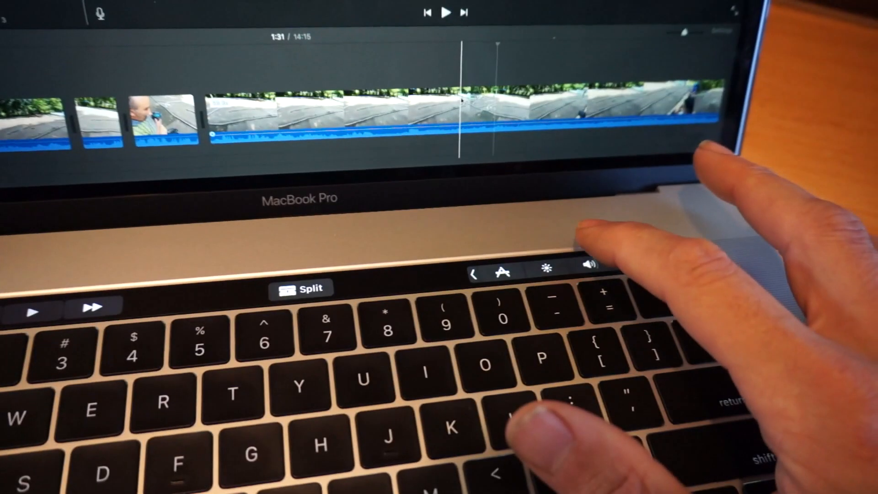
Bring up the Touch Bar volume slider over the open iMovie project timeline
{"action": "left_click", "coordinate": [587, 265]}
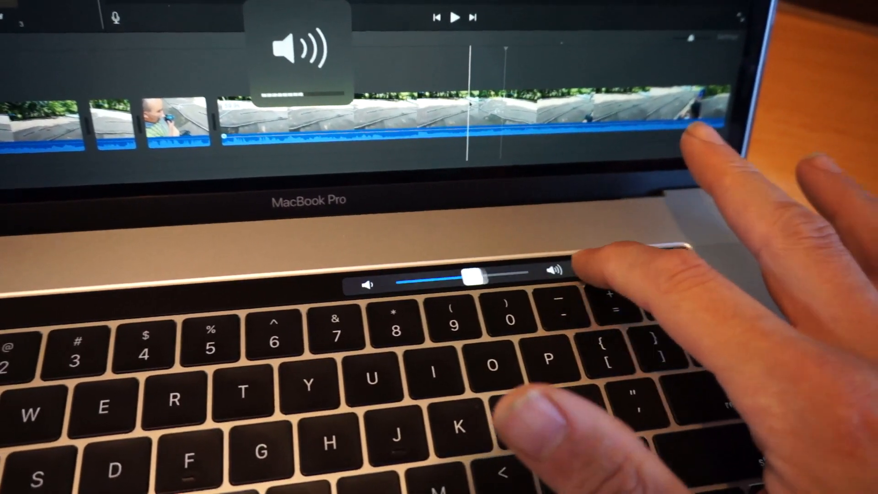